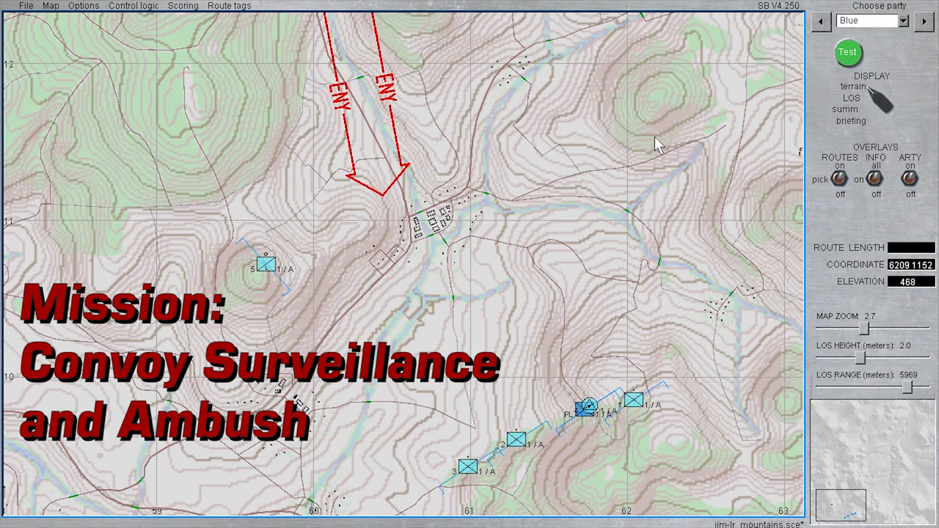
pyautogui.moveTo(672, 138)
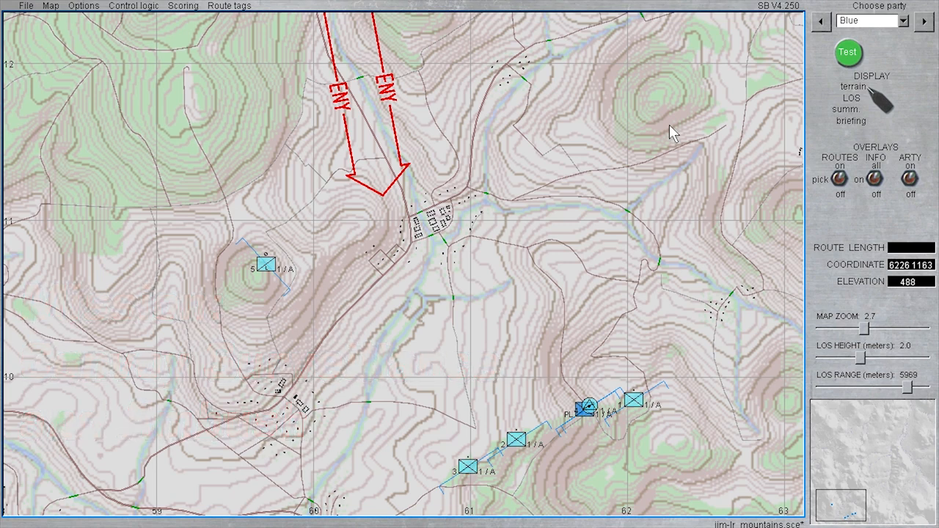
pyautogui.moveTo(683, 236)
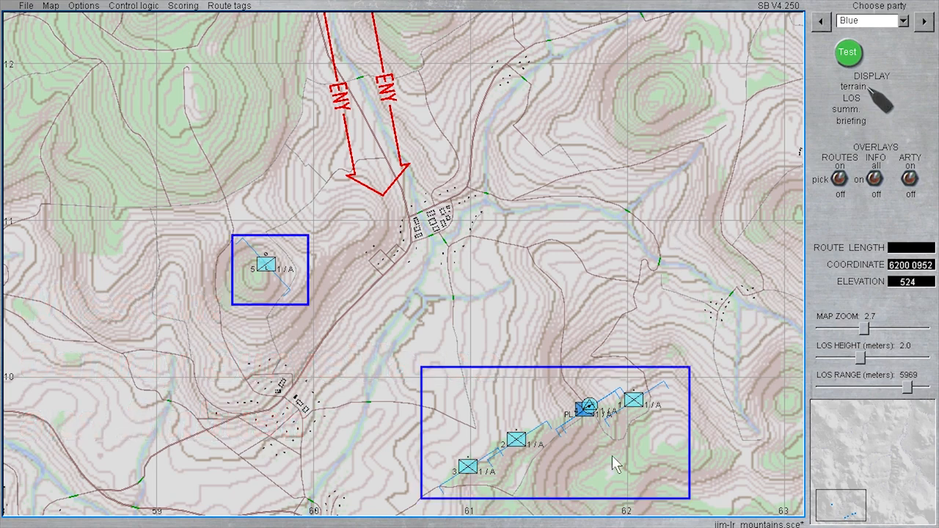
pyautogui.moveTo(397, 235)
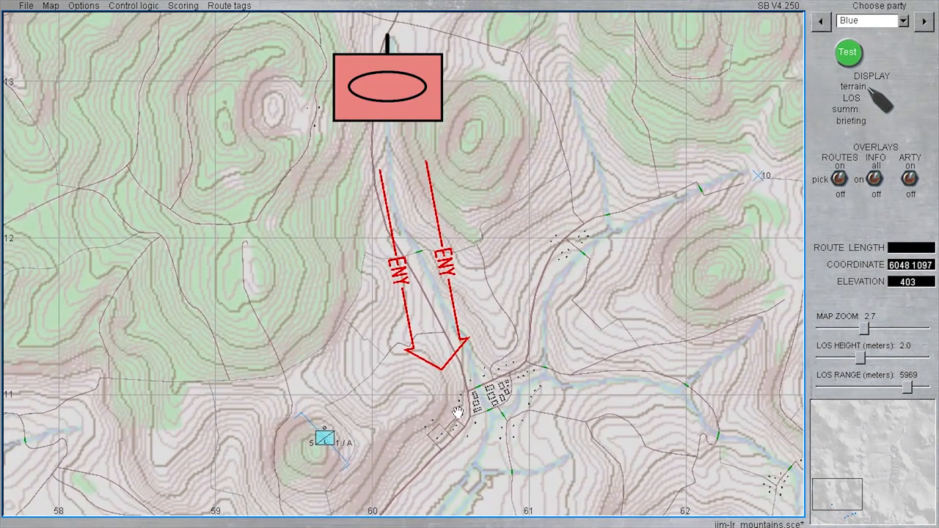
pyautogui.moveTo(511, 162)
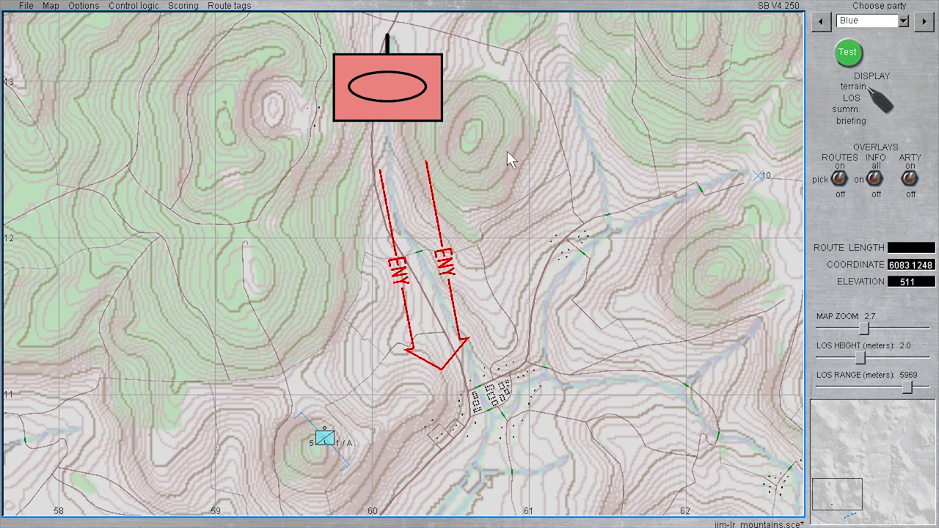
pyautogui.moveTo(462, 57)
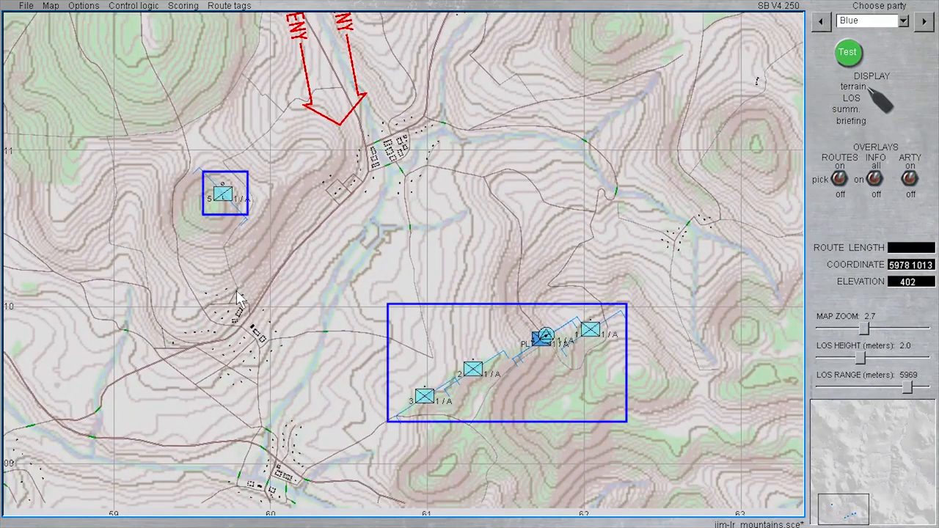
pyautogui.moveTo(227, 267)
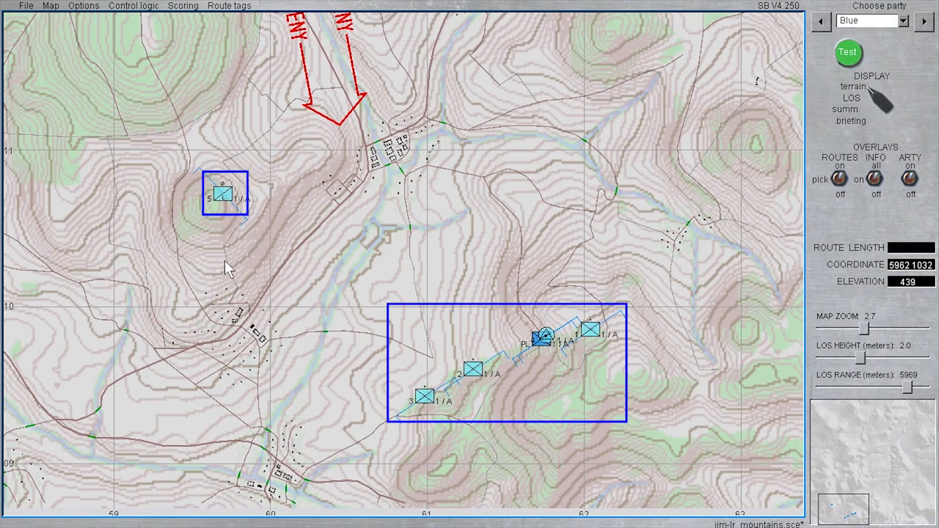
pyautogui.moveTo(199, 123)
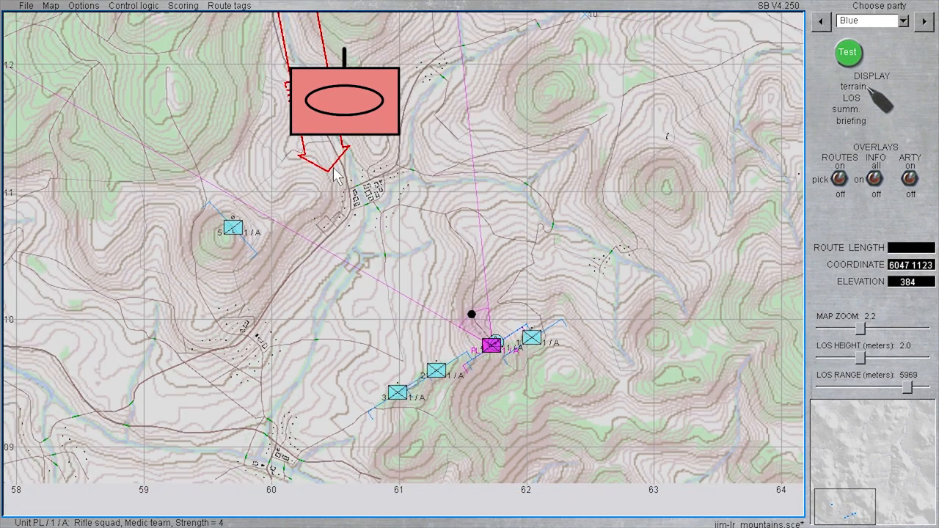
# Inspect the scout team's unit options unchanged, then bring up the FO team's unit options.
pyautogui.moveTo(344, 102); pyautogui.dragTo(328, 270)
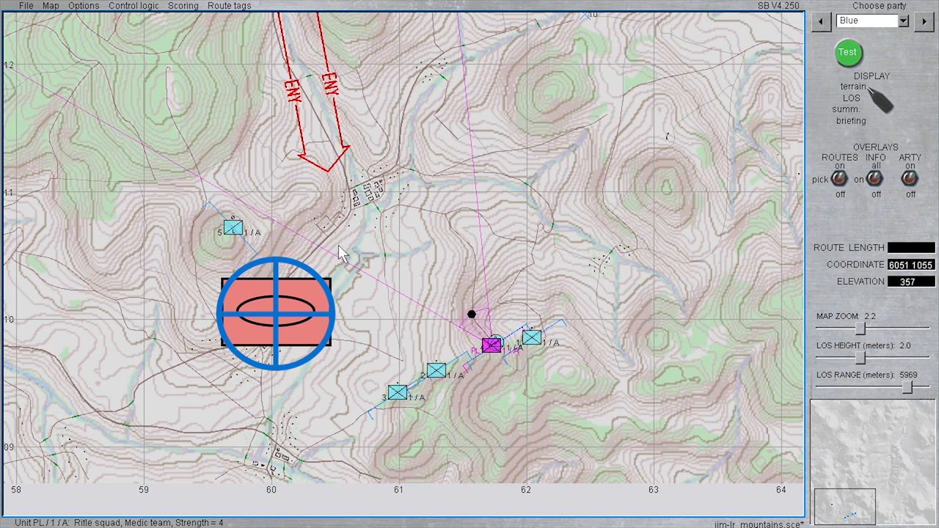
pyautogui.moveTo(341, 253)
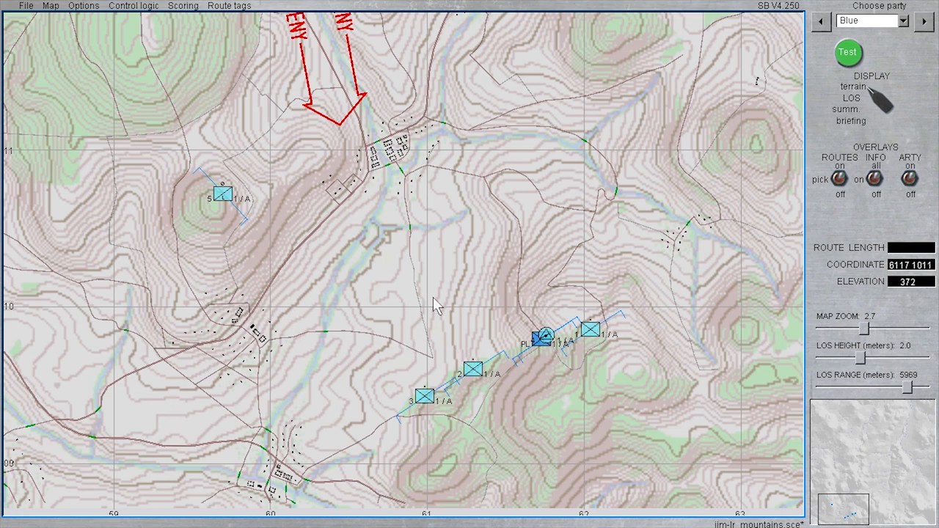
pyautogui.moveTo(561, 329)
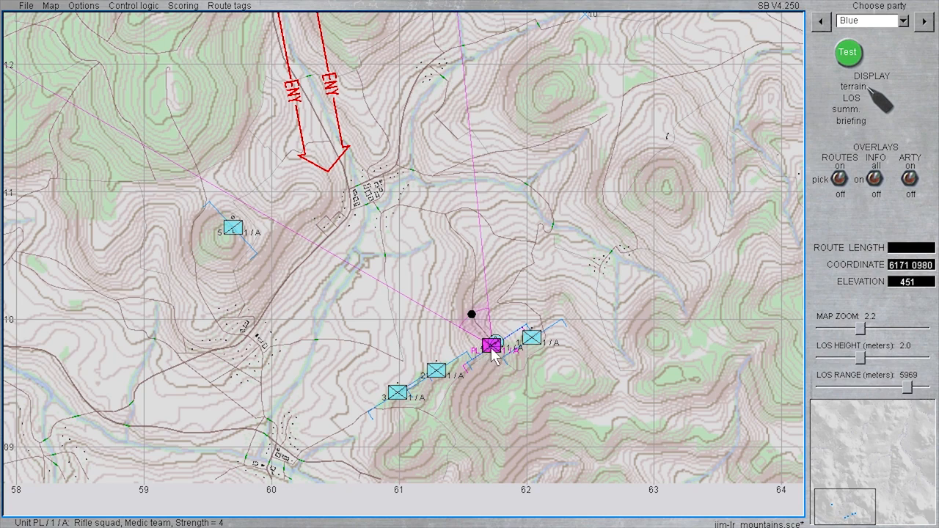
pyautogui.rightClick(497, 345)
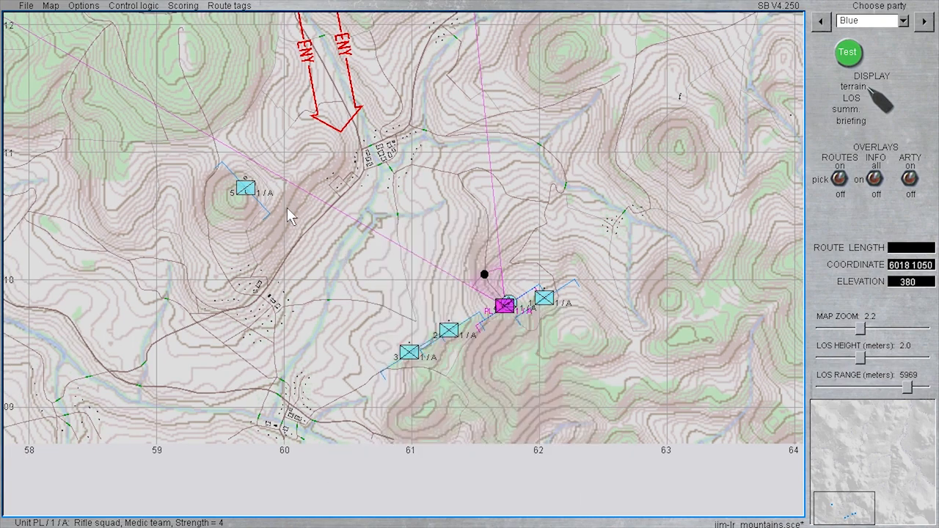
pyautogui.rightClick(246, 183)
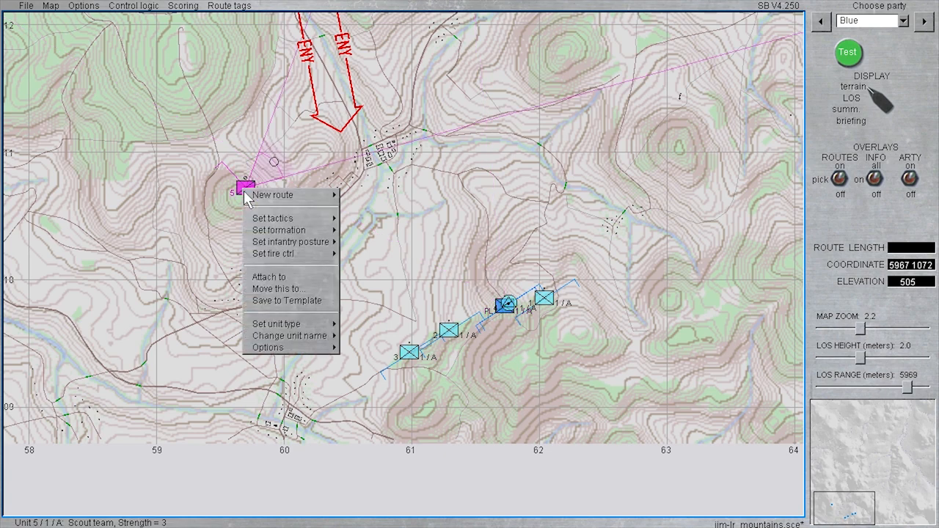
pyautogui.click(267, 347)
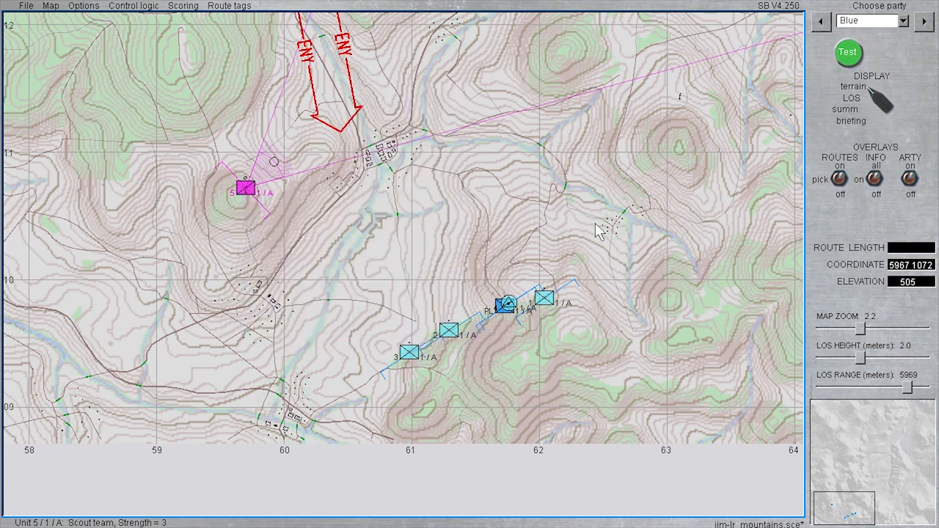
pyautogui.rightClick(522, 287)
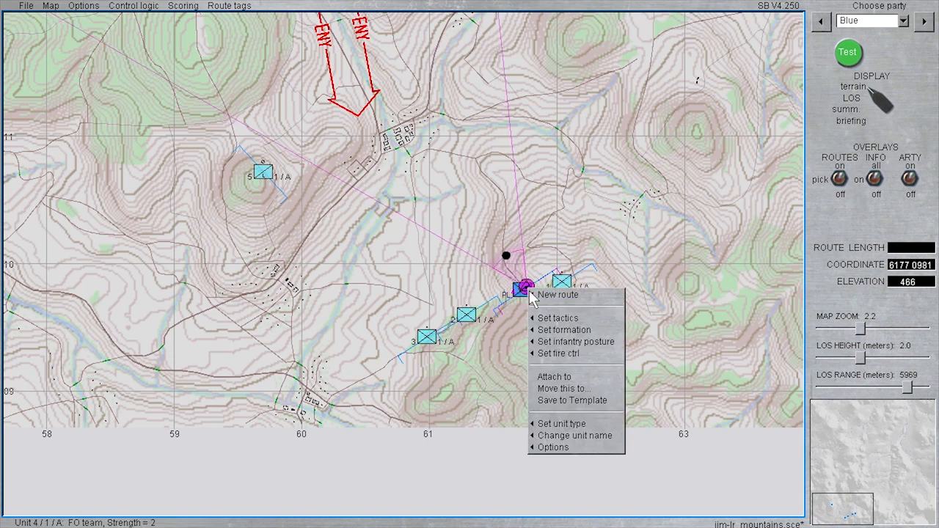
pyautogui.moveTo(557, 448)
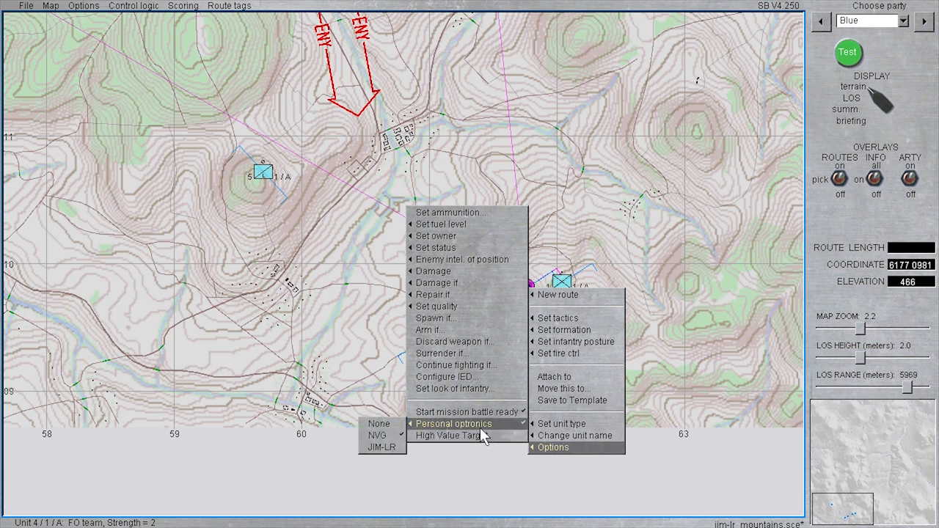
pyautogui.moveTo(396, 433)
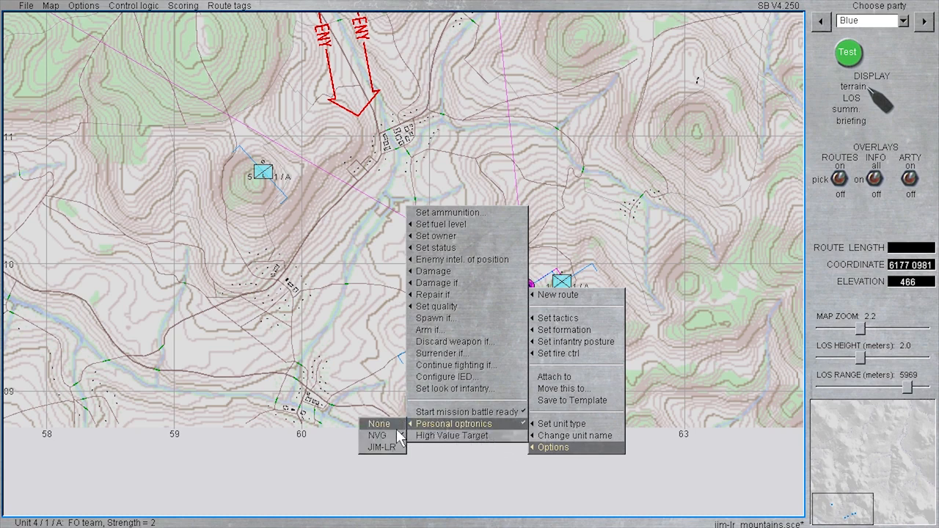
pyautogui.moveTo(390, 435)
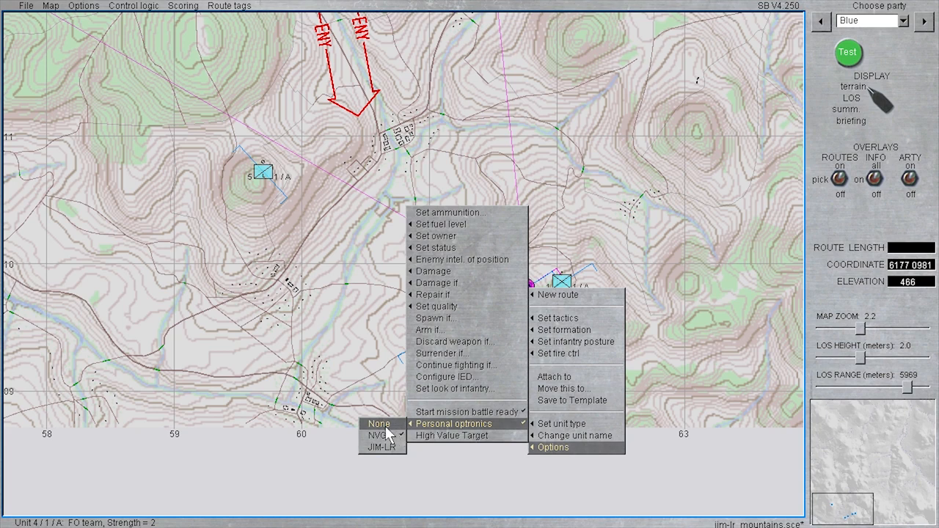
pyautogui.moveTo(388, 434)
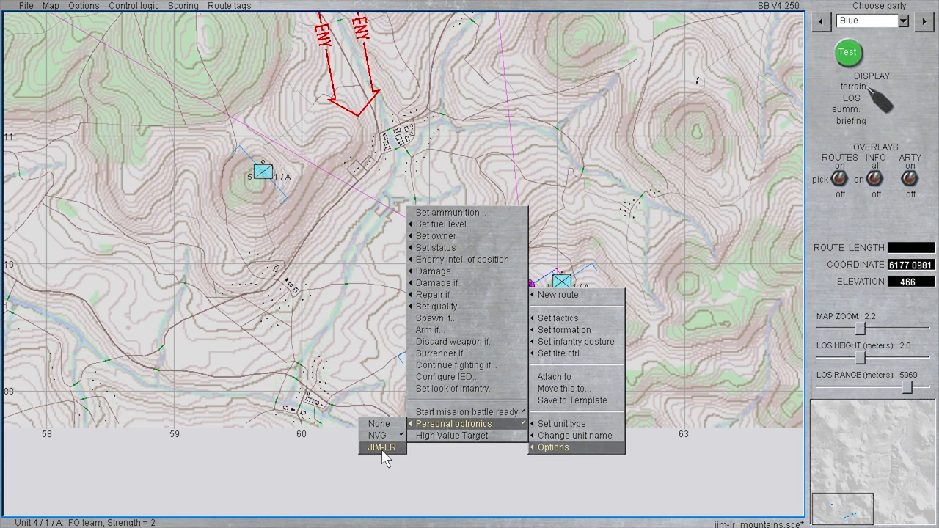
pyautogui.moveTo(379, 370)
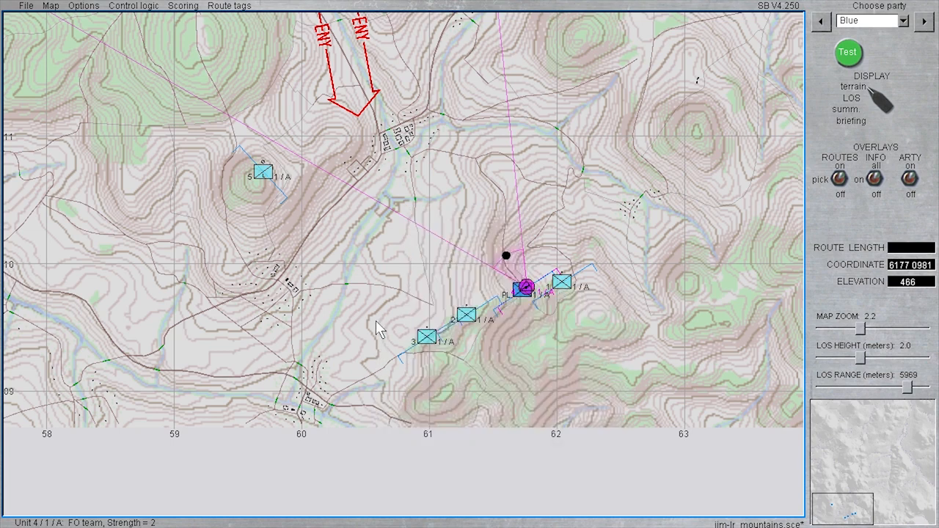
pyautogui.moveTo(517, 311)
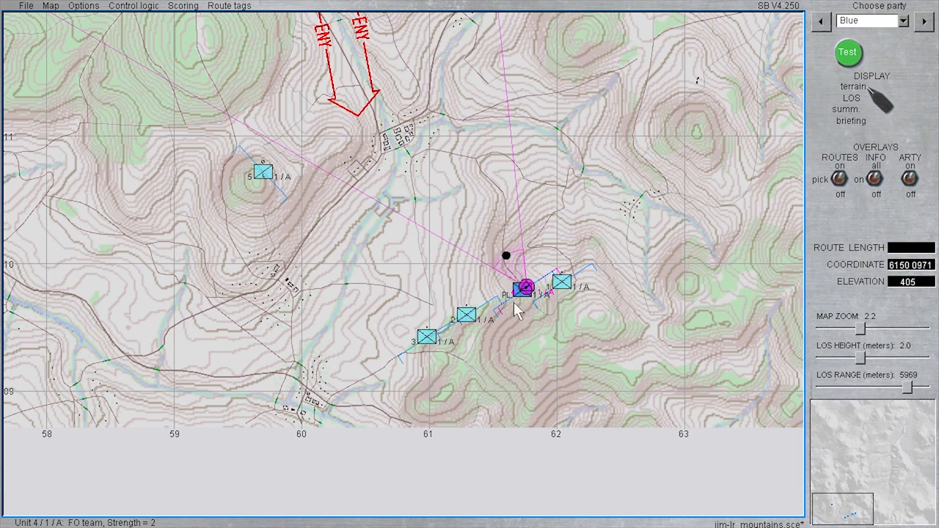
# Review Blue's support settings: unlimited HE and ICM per tube, three six-tube batteries.
pyautogui.click(84, 6)
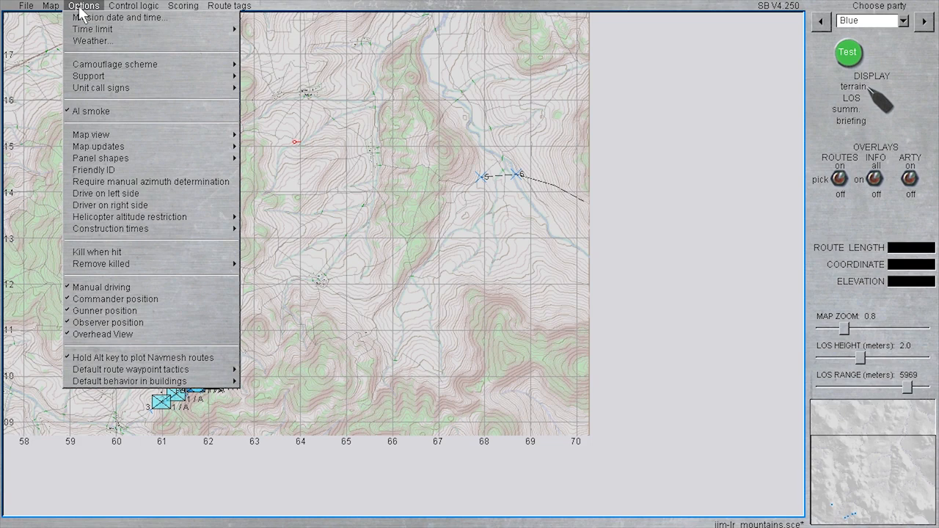
pyautogui.moveTo(115, 64)
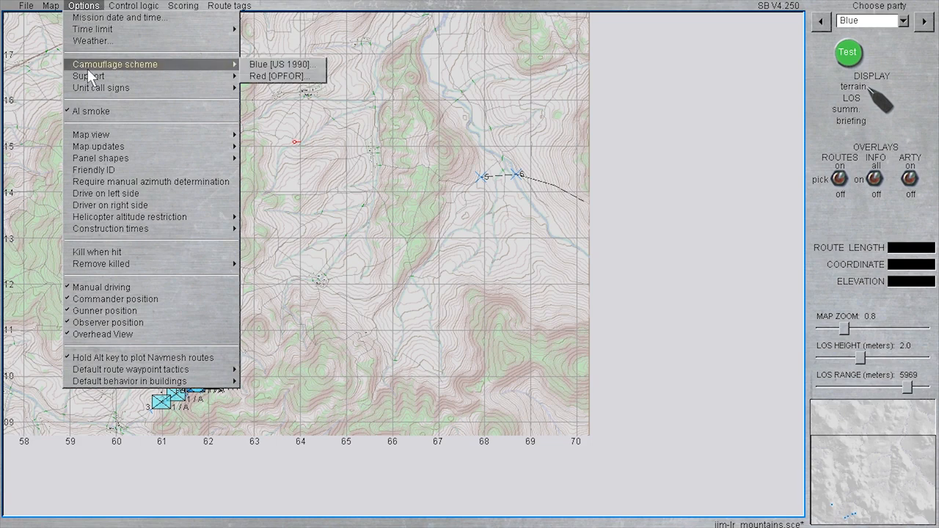
pyautogui.moveTo(88, 77)
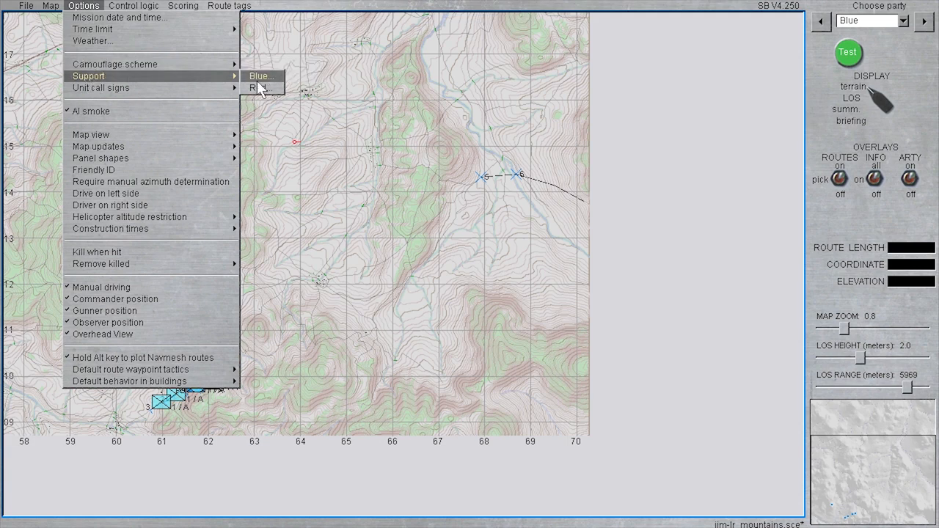
pyautogui.click(260, 77)
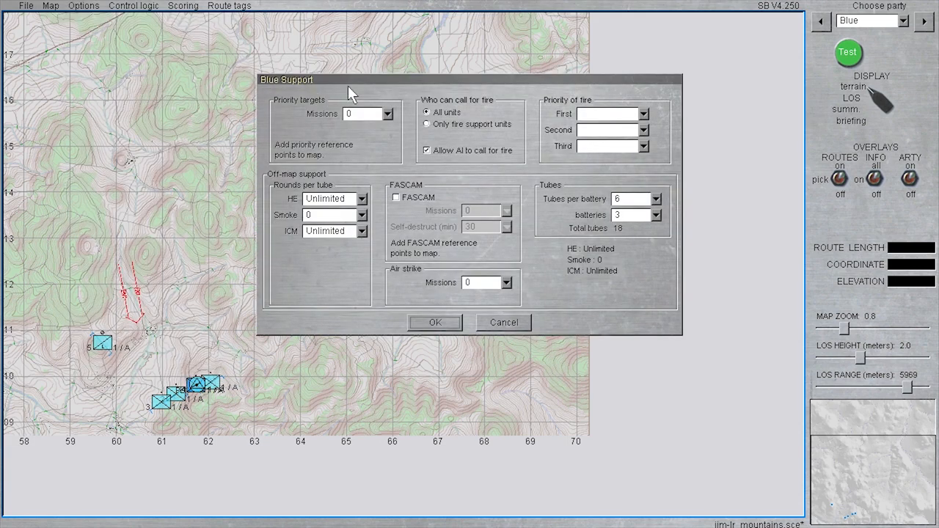
pyautogui.moveTo(382, 157)
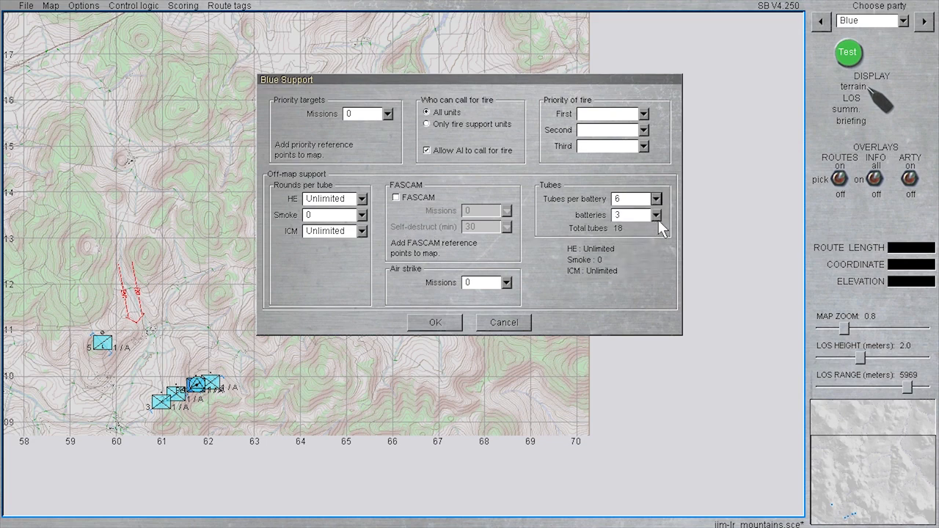
pyautogui.moveTo(387, 255)
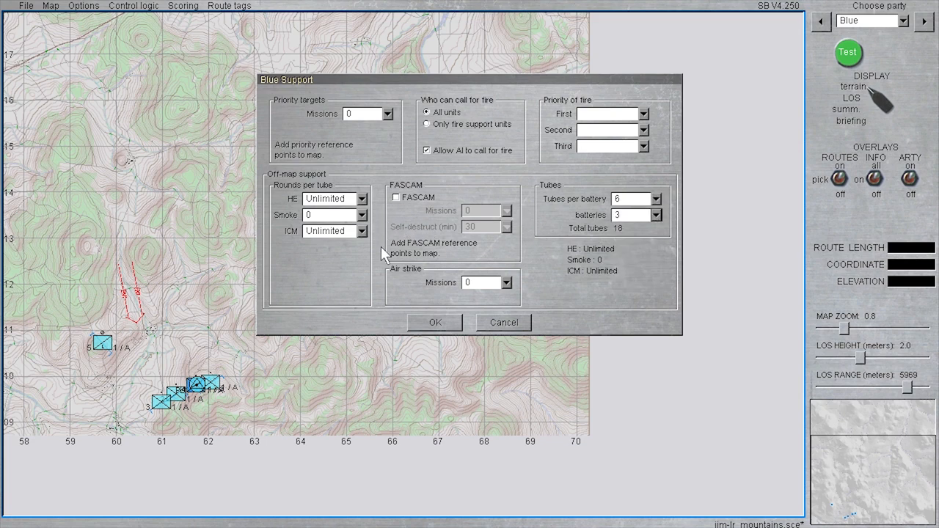
pyautogui.moveTo(350, 223)
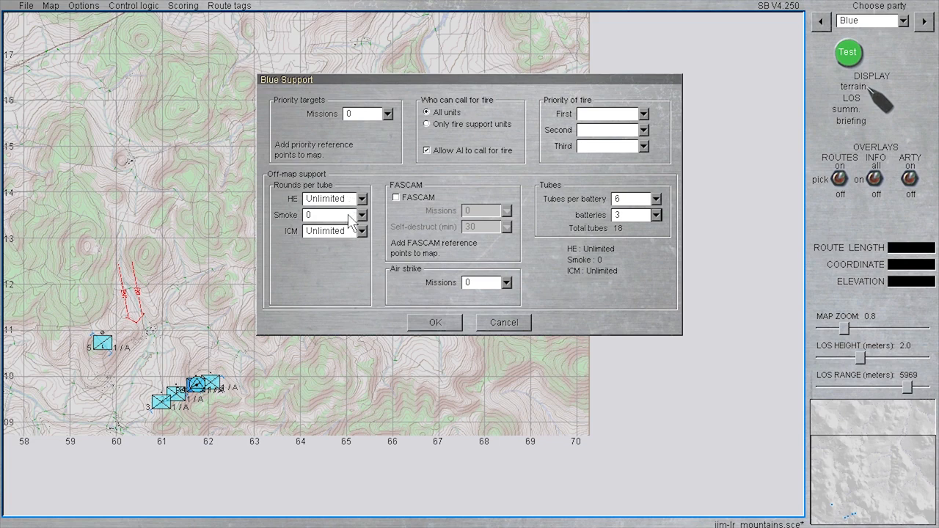
pyautogui.moveTo(439, 296)
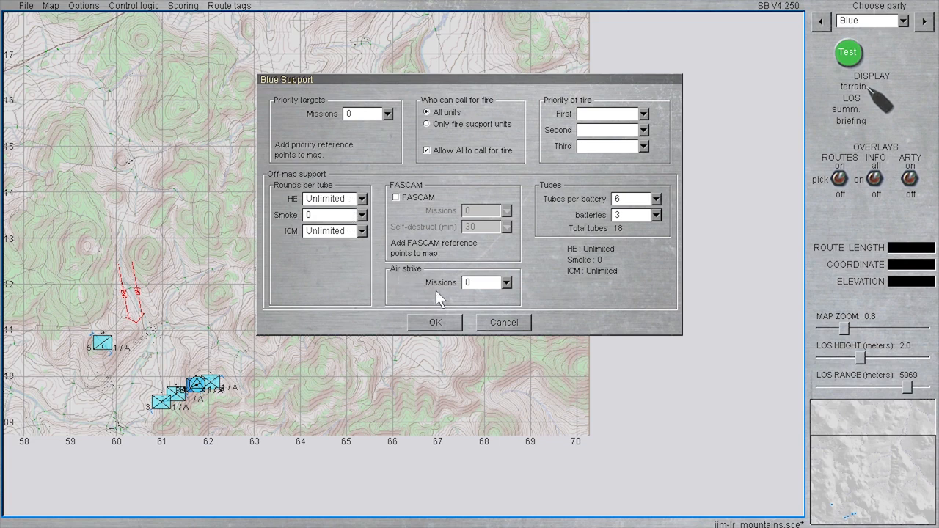
pyautogui.click(361, 200)
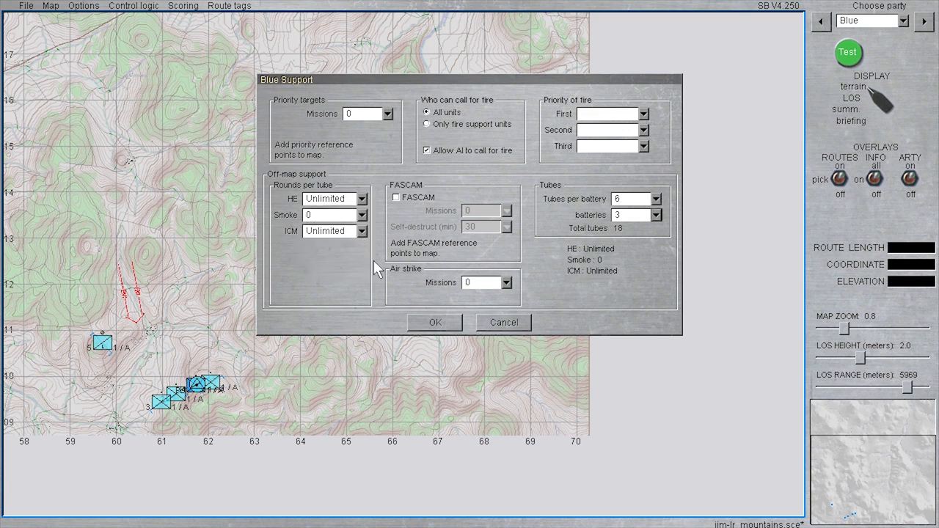
pyautogui.moveTo(381, 272)
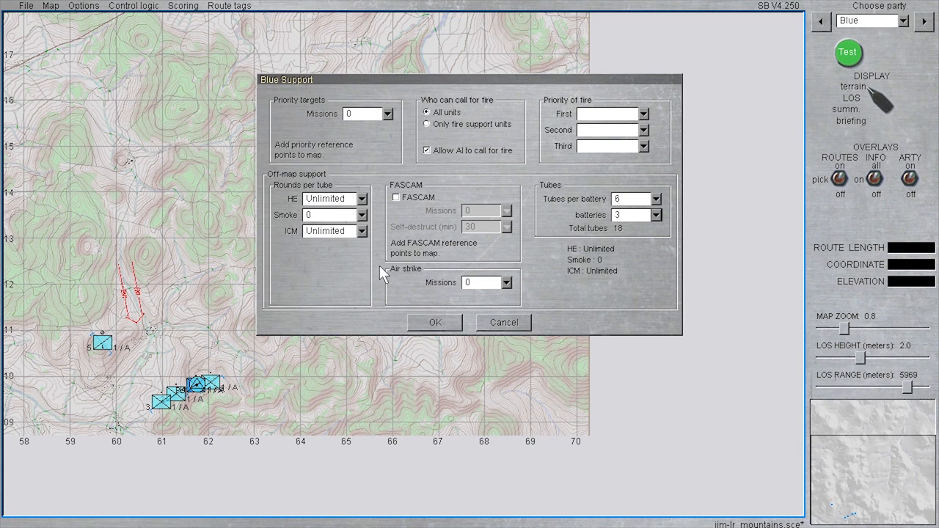
pyautogui.moveTo(381, 275)
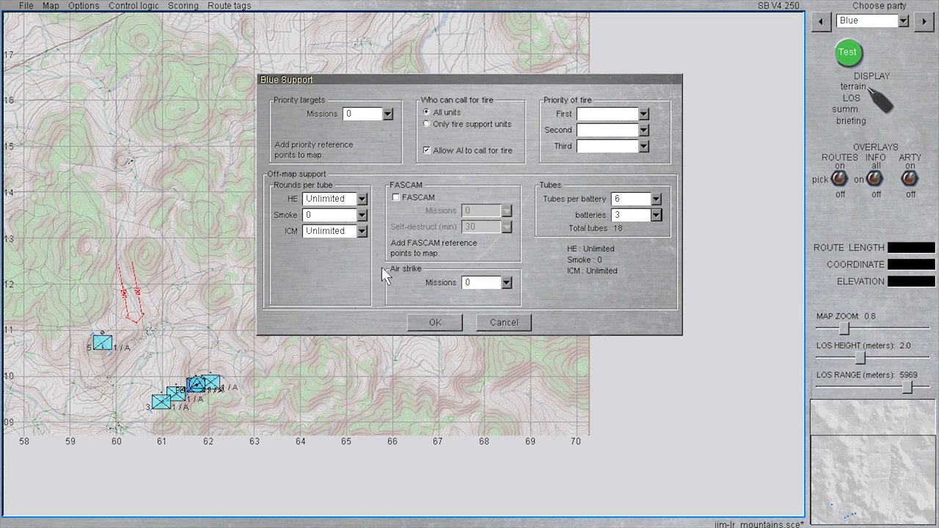
pyautogui.moveTo(399, 279)
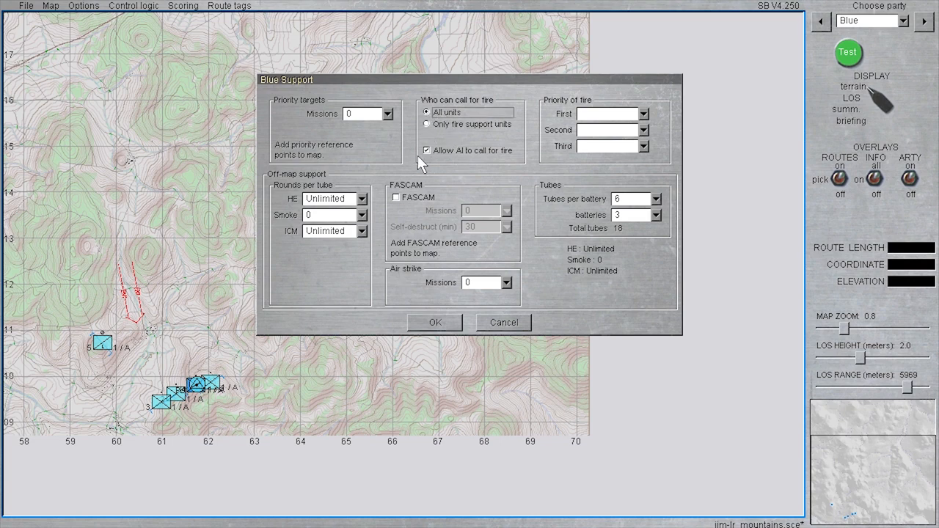
pyautogui.moveTo(432, 161)
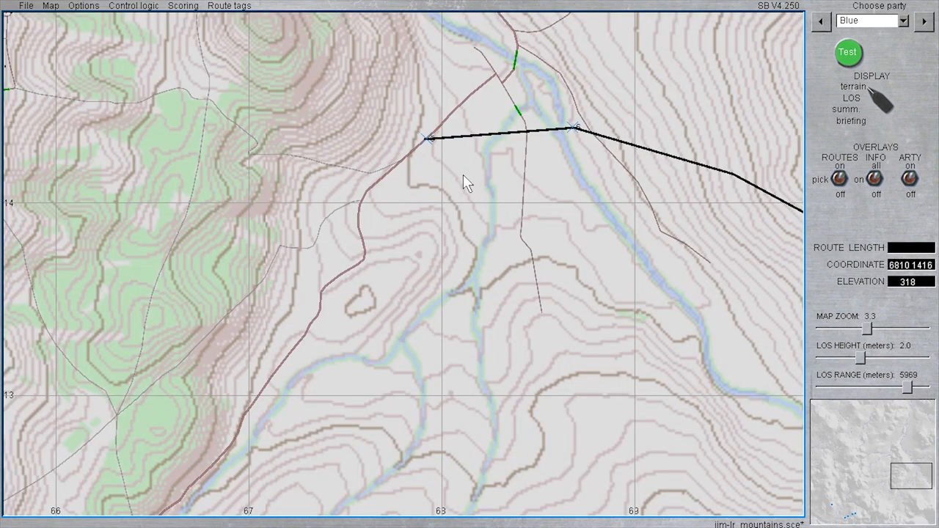
# Add a six-gun M109A3 artillery platoon, 1st Company 2nd Platoon, below the route's end.
pyautogui.rightClick(469, 182)
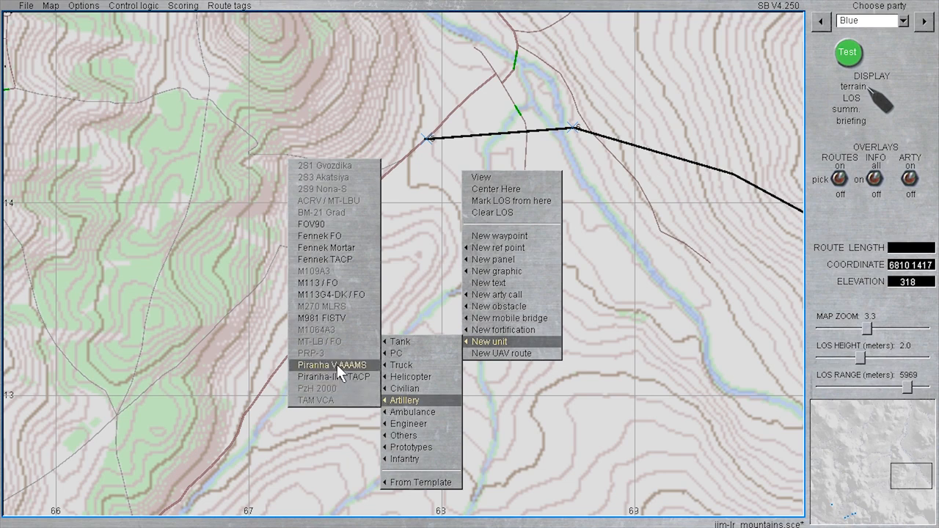
pyautogui.moveTo(326, 277)
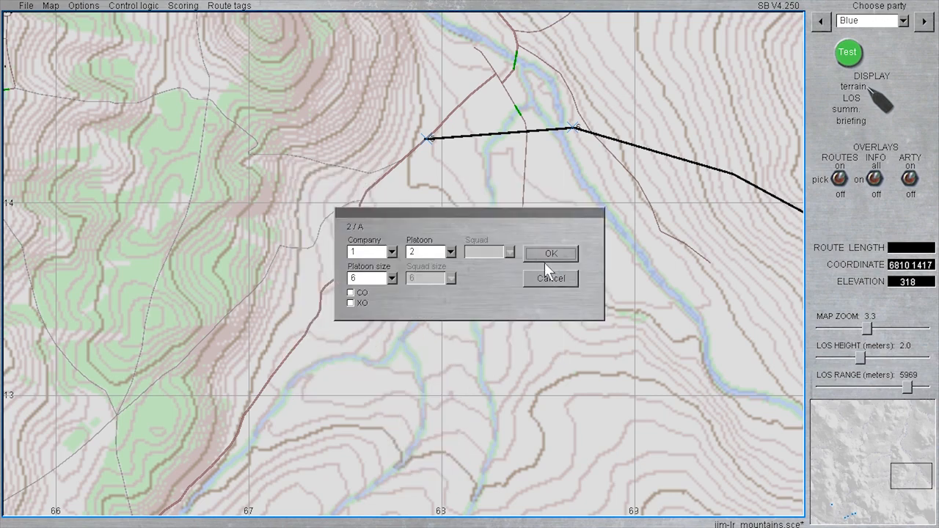
pyautogui.click(551, 253)
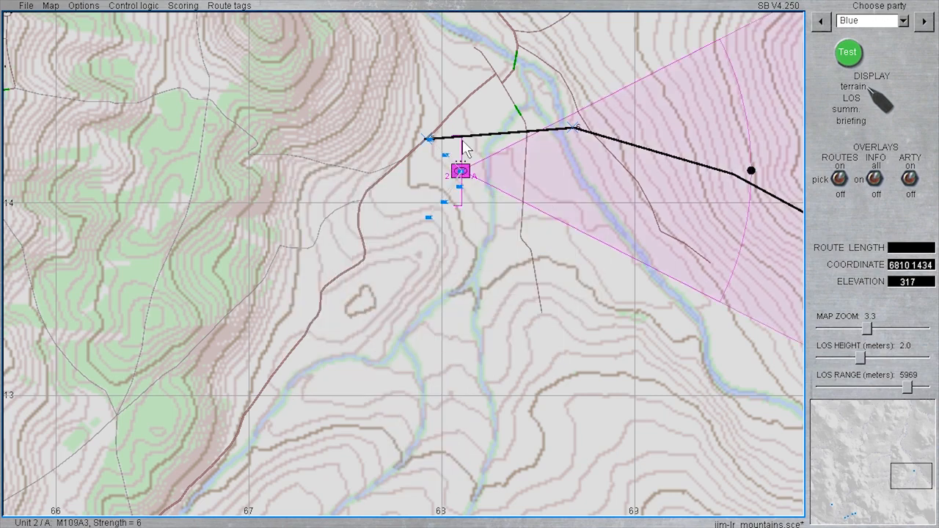
# Lower the M109A3 platoon's ready M107 HE rounds to zero in Set ammunition.
pyautogui.doubleClick(462, 173)
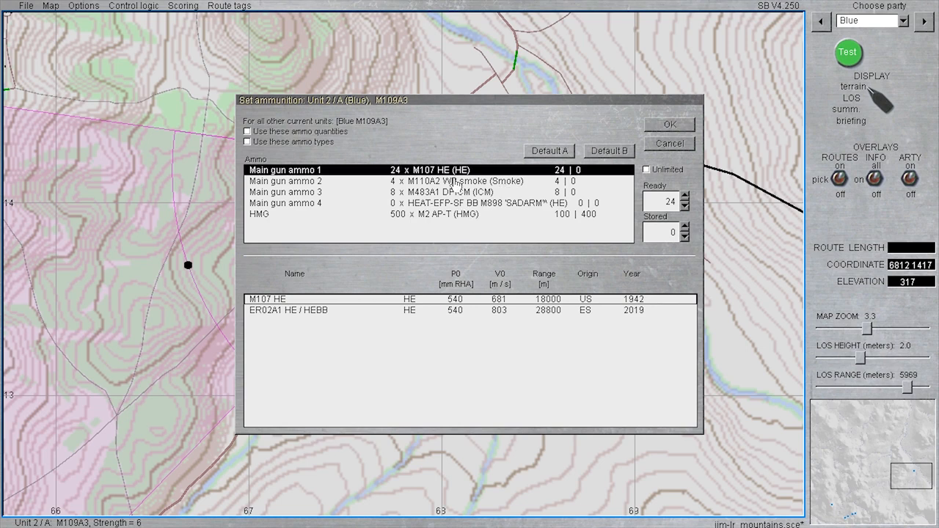
pyautogui.click(685, 205)
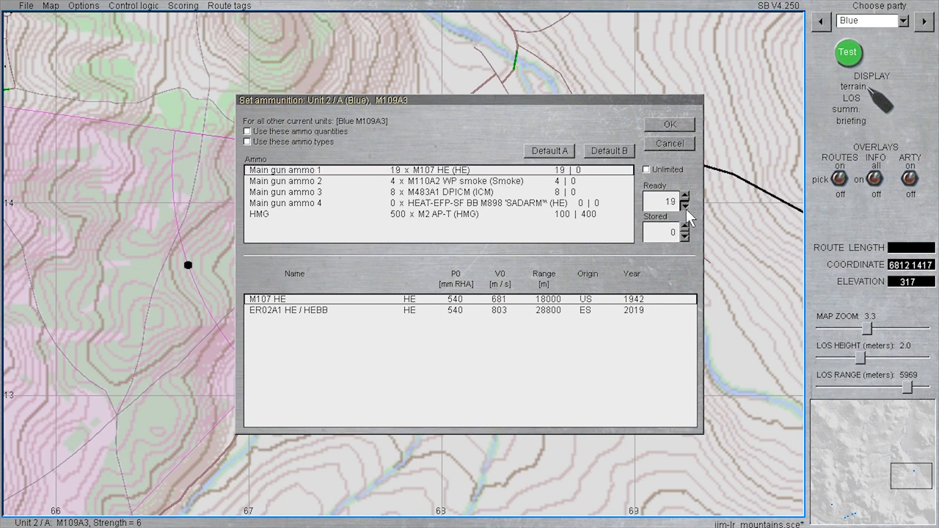
pyautogui.click(687, 205)
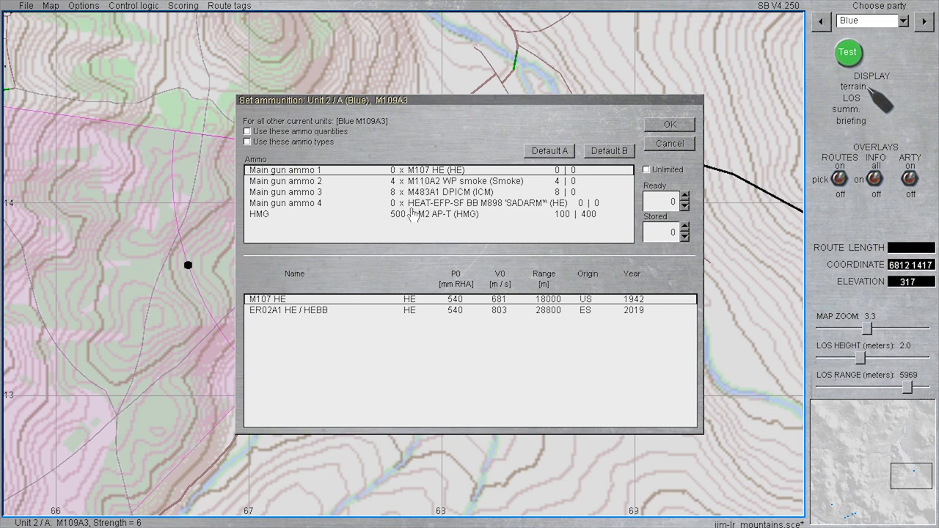
pyautogui.moveTo(334, 200)
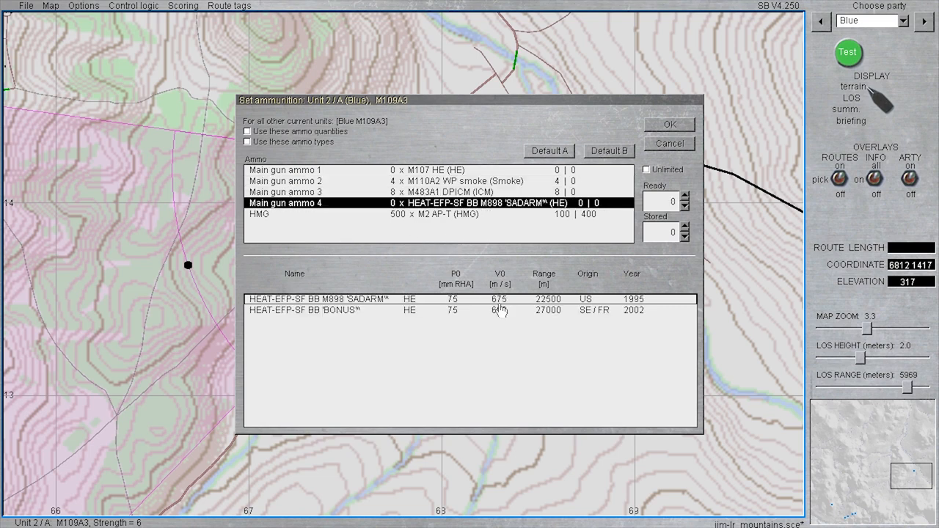
pyautogui.click(684, 199)
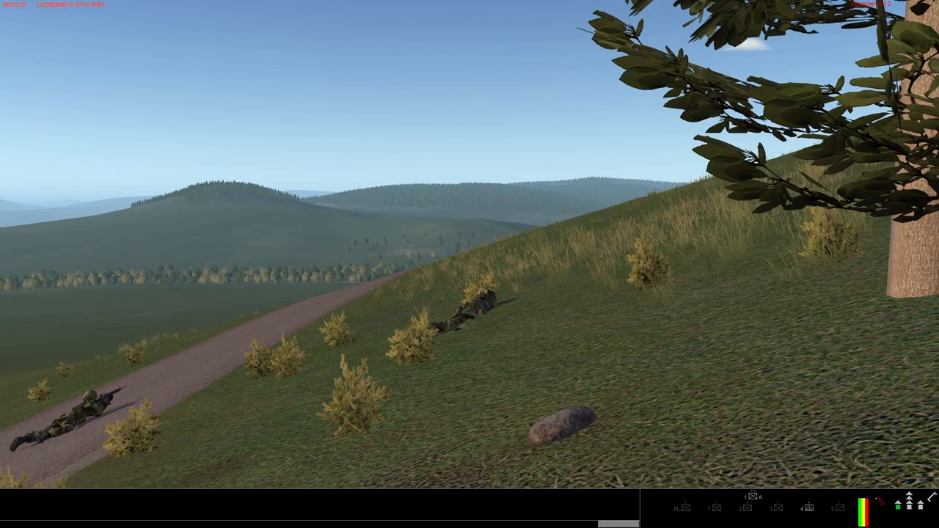
# Enter the FO commander's JIM-LR sight and magnify it onto the distant treeline.
pyautogui.press('F7')
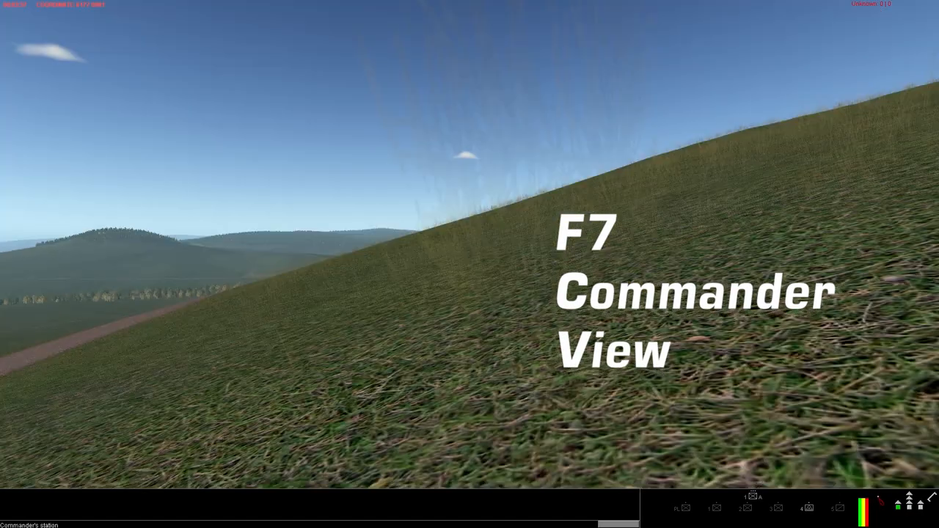
pyautogui.press('f1')
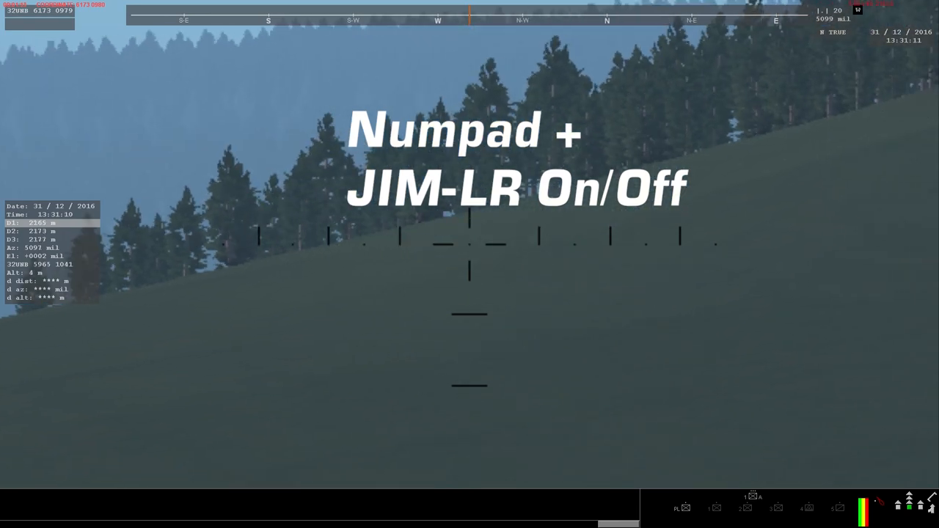
pyautogui.press('numpad_add')
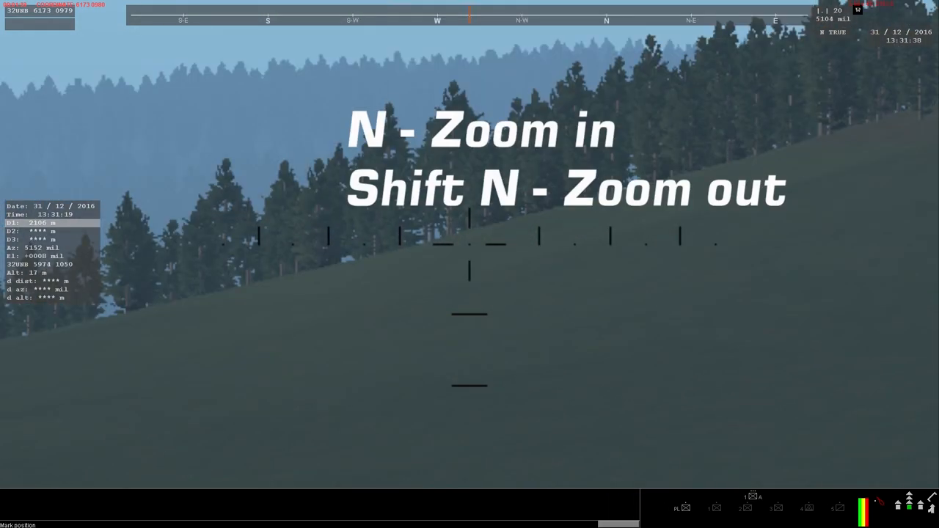
pyautogui.press('n')
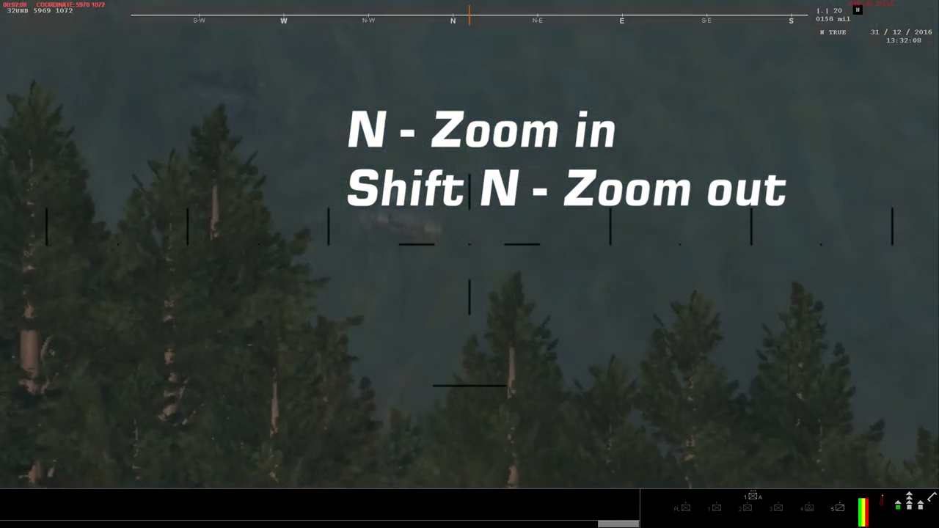
# Toggle the JIM-LR sight to green thermal imaging, revealing a heat signature.
pyautogui.press('n')
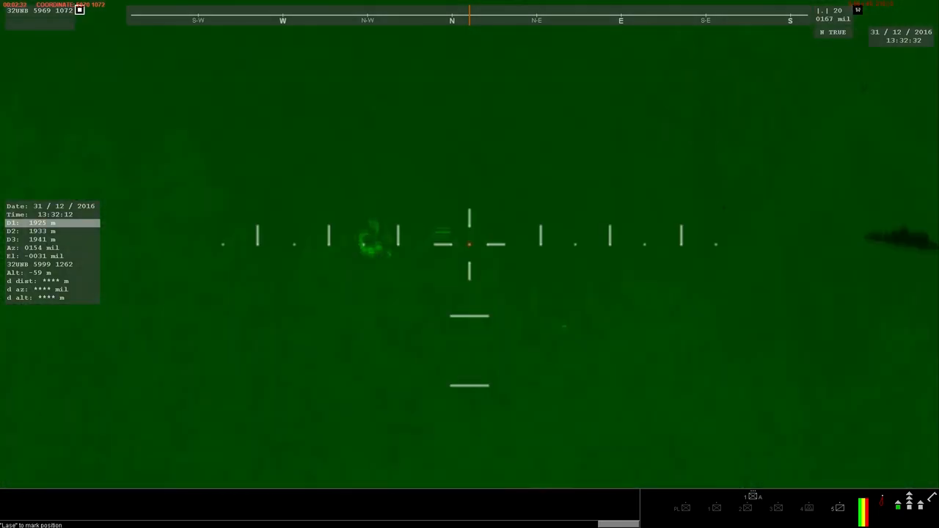
# Widen the thermal field of view, then magnify twice onto the vehicle in the field.
pyautogui.press('shift+numpad_multiply')
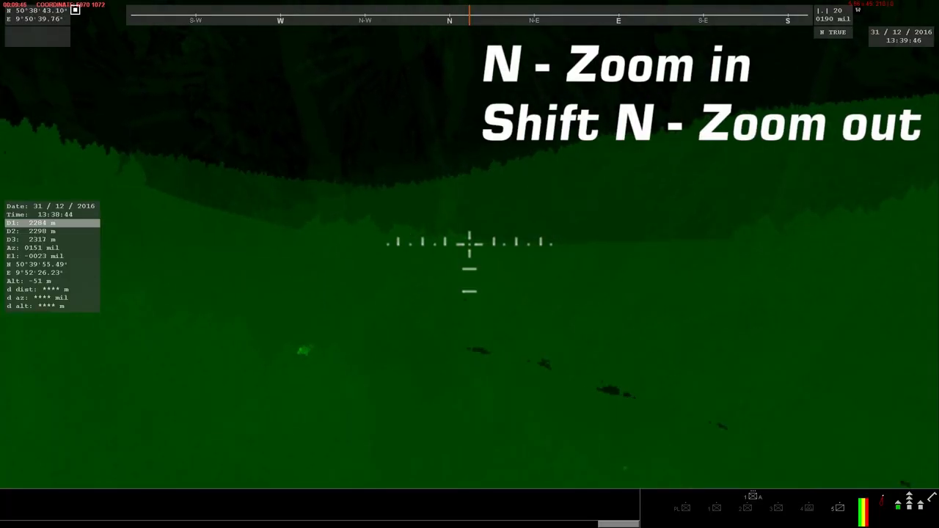
pyautogui.press('n')
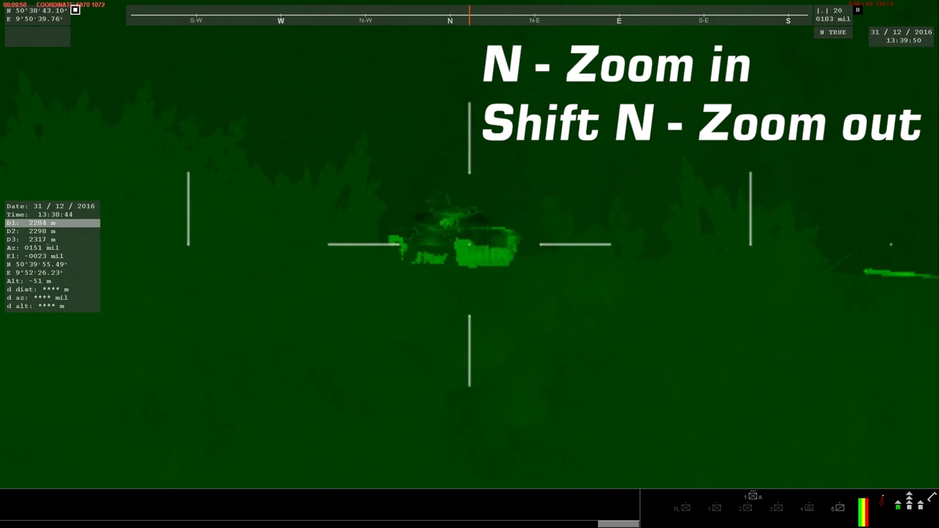
pyautogui.press('n')
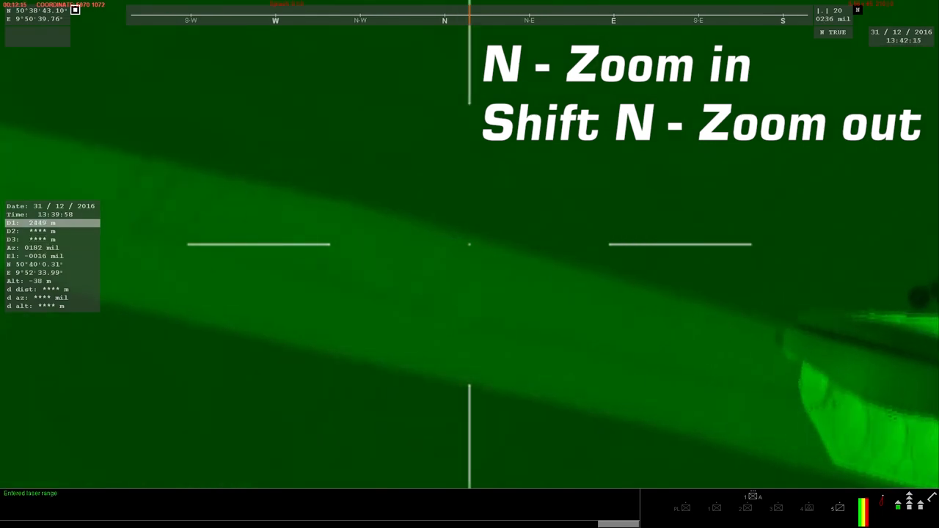
# Return the thermal sight to a wide field of view toward the built-up area.
pyautogui.press('n')
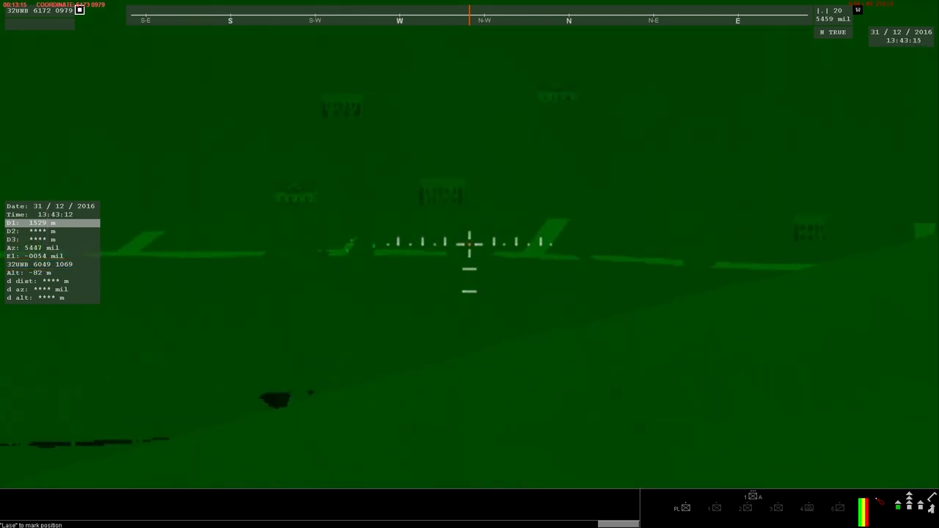
# Change to the daylight scope view overlooking the road through the trees.
pyautogui.press('r')
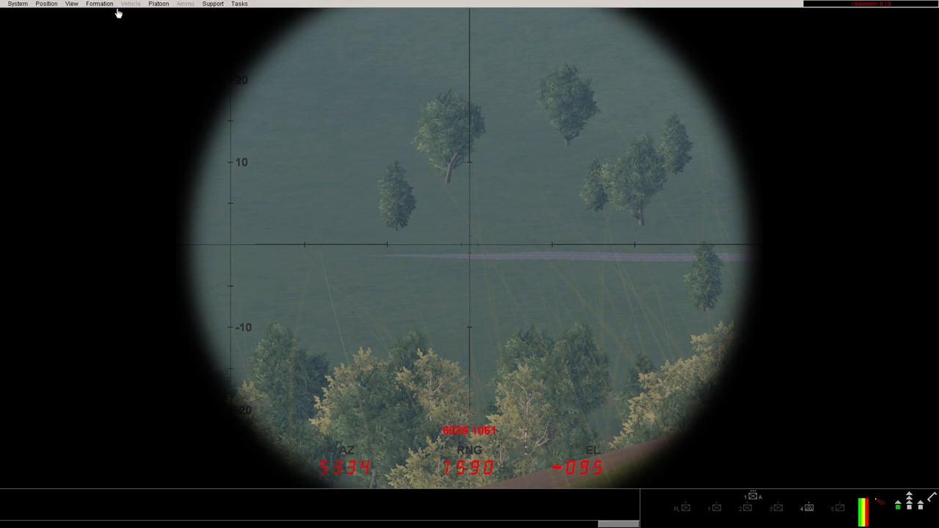
# Start a new fire mission request targeted from the Laser range finder 1 reading.
pyautogui.click(213, 3)
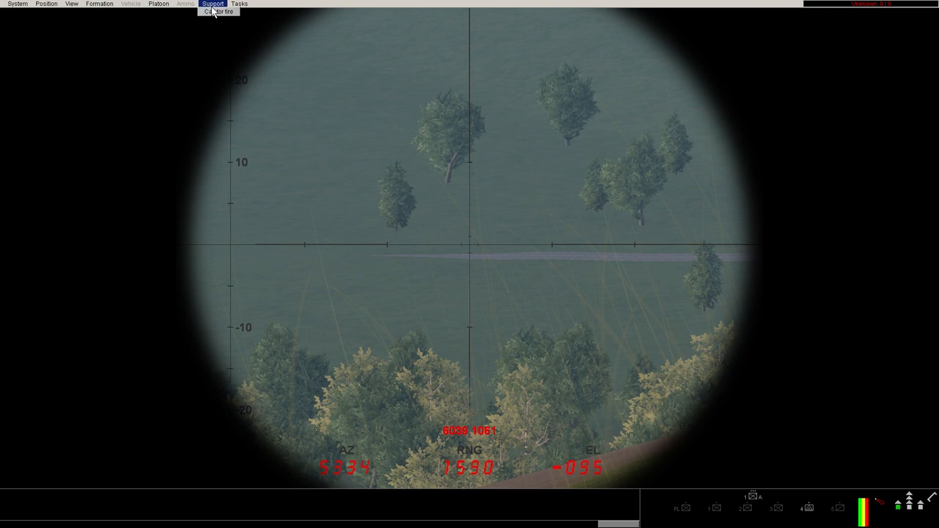
pyautogui.click(217, 11)
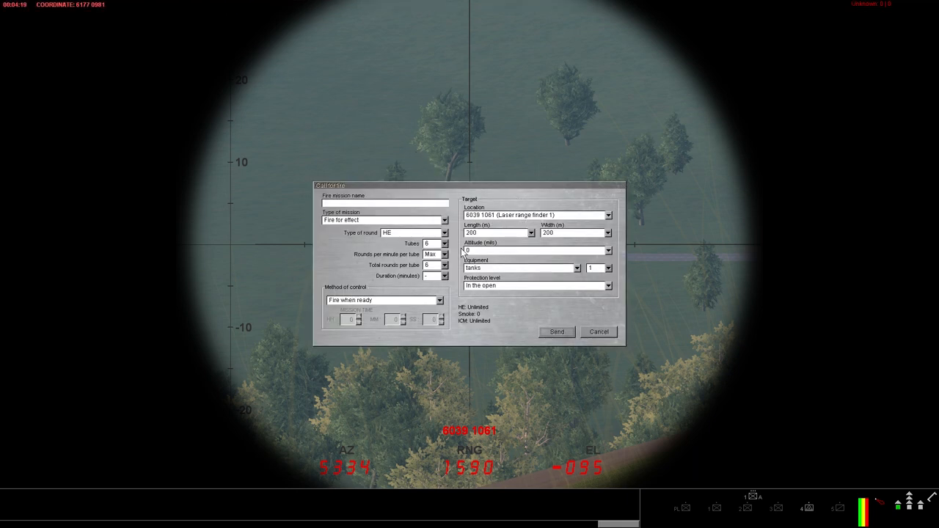
pyautogui.moveTo(527, 215)
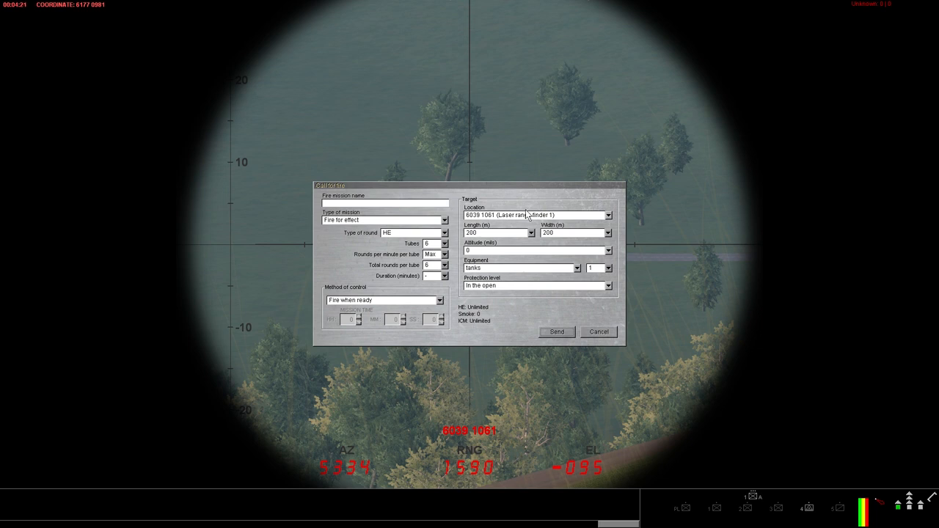
pyautogui.moveTo(599, 338)
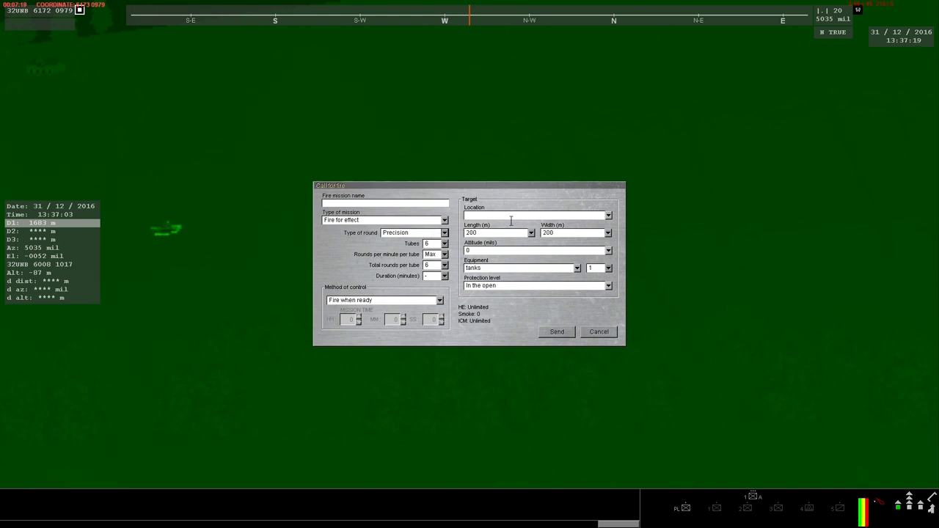
# Name the fire mission SADARM, set its target grid location and round type.
pyautogui.click(445, 276)
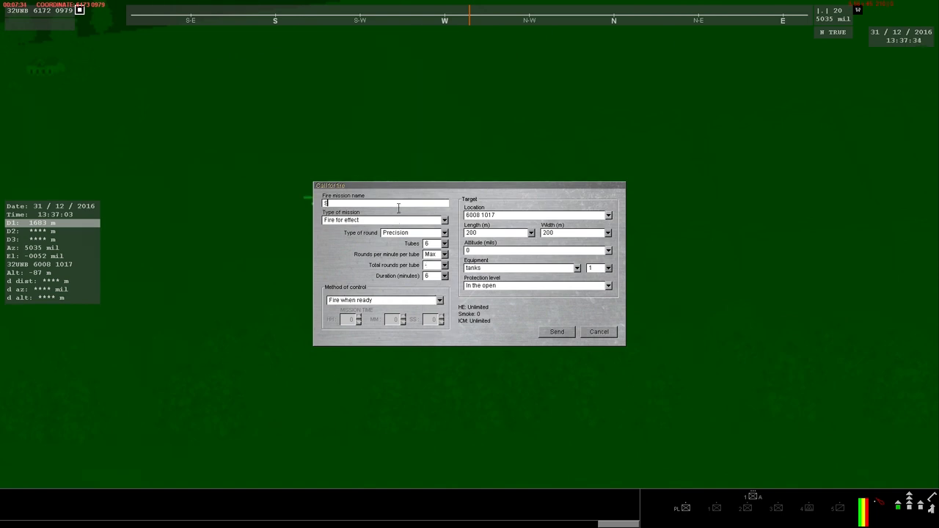
pyautogui.write('SADARM')
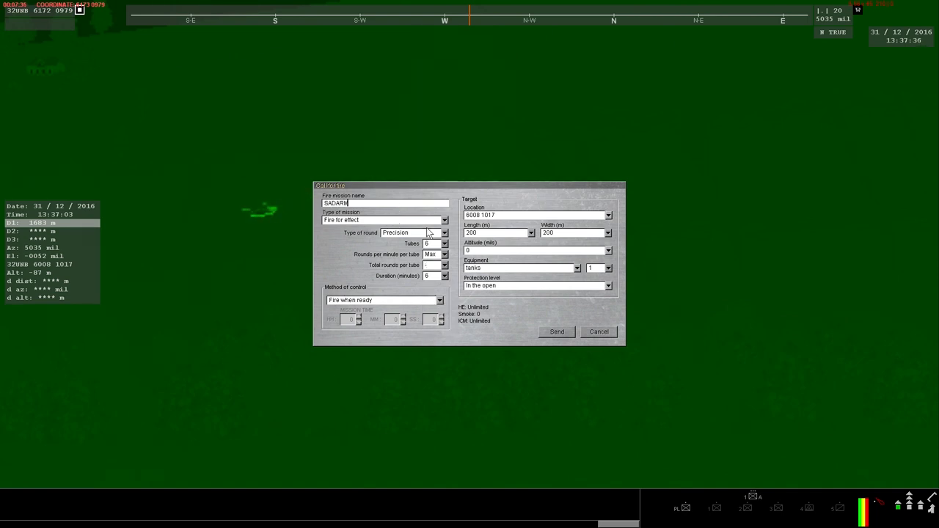
pyautogui.click(558, 332)
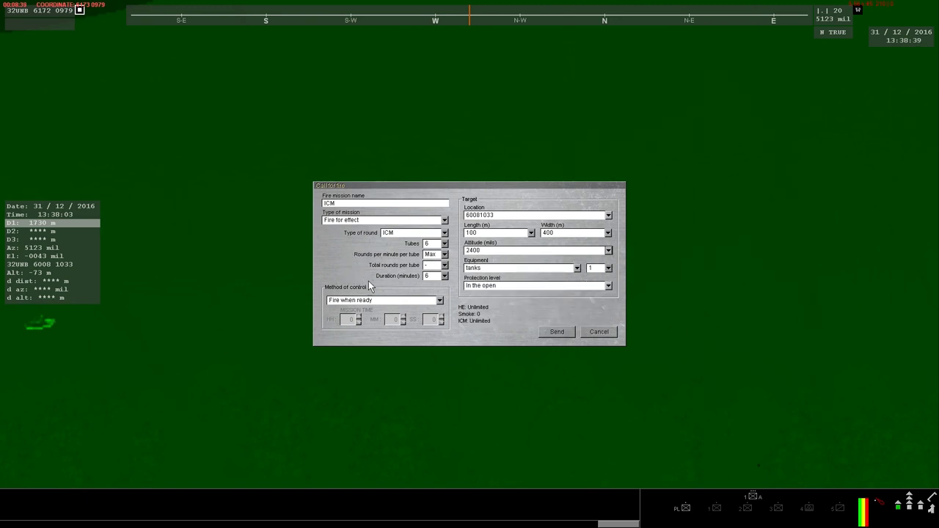
# Send the ICM fire mission so it plots on the map beside the SADARM target.
pyautogui.click(557, 331)
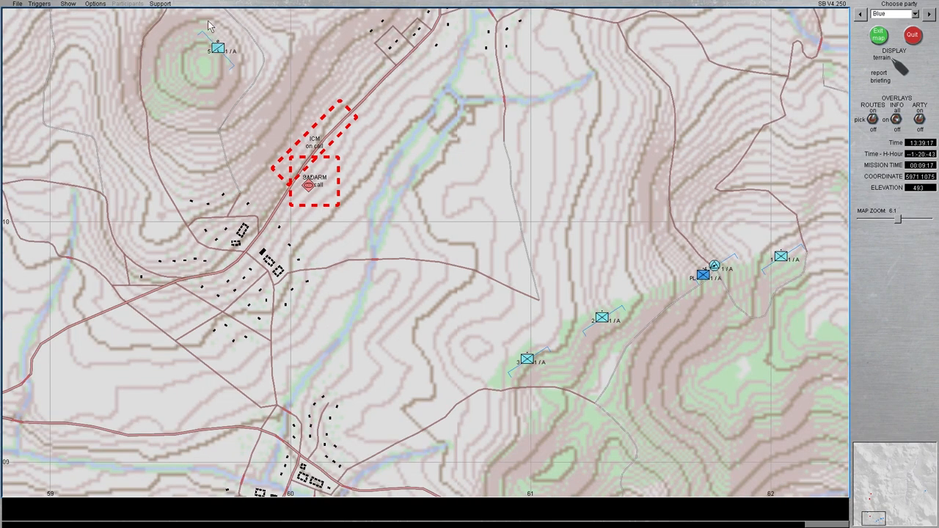
# Finish planning and begin the mission with the JIM-LR optronics view.
pyautogui.click(159, 3)
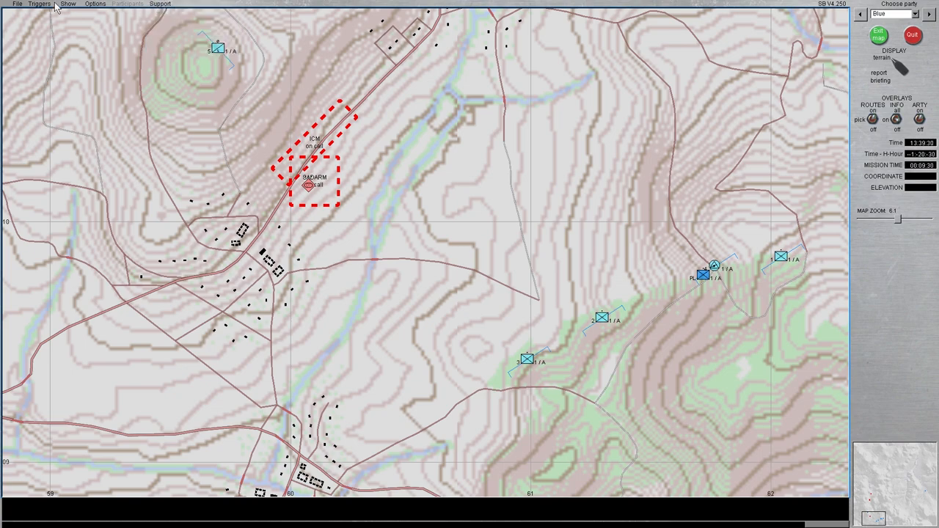
pyautogui.click(877, 34)
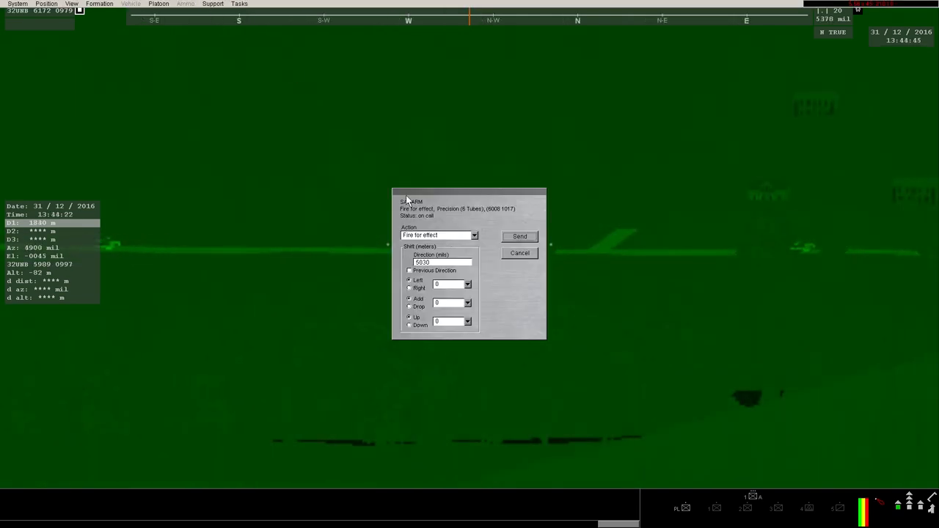
# Switch the selected mission from SADARM to ICM and send the call for fire.
pyautogui.click(520, 236)
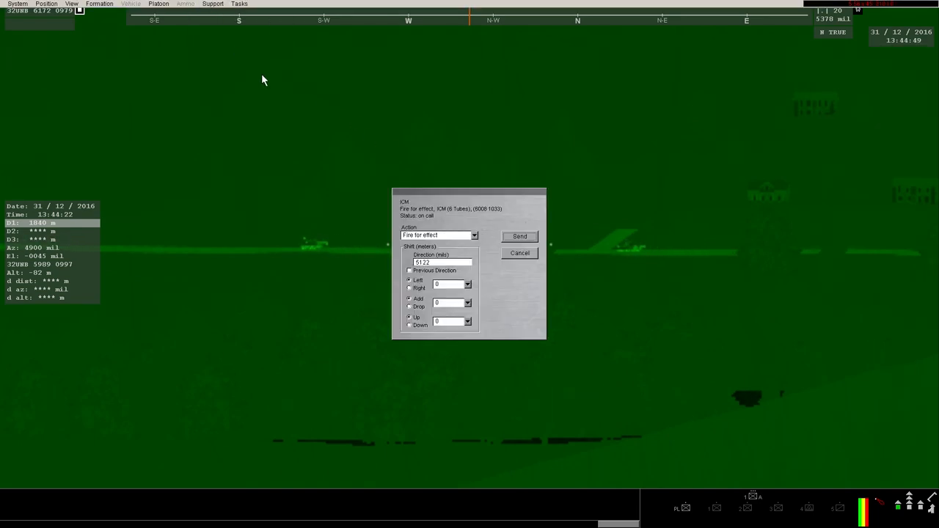
pyautogui.click(520, 236)
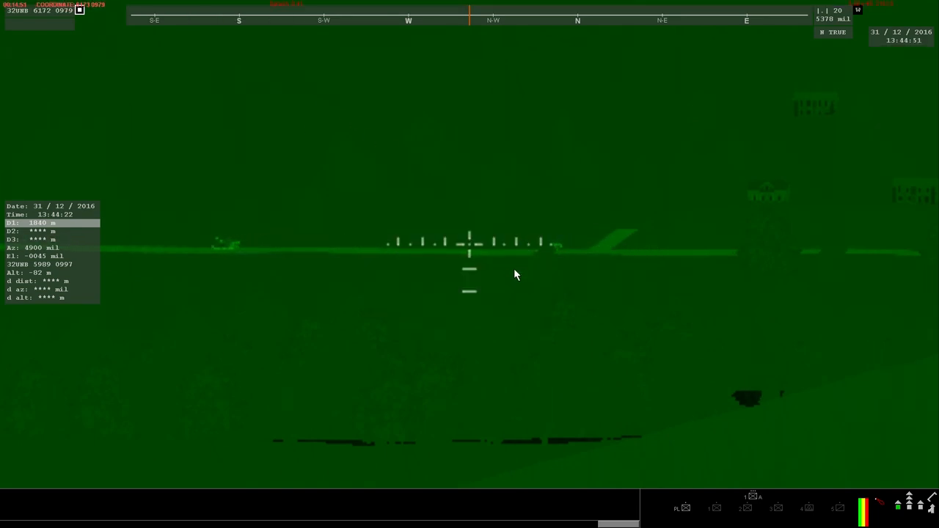